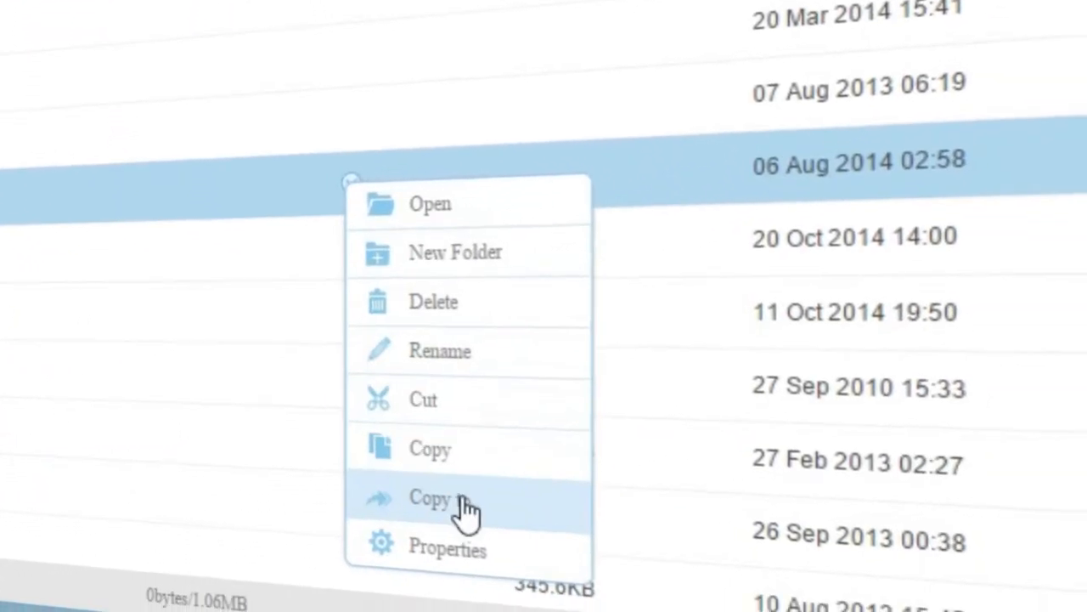
Step: Choose 'Copy to' on the file and expand Google Drive as a destination
click(442, 496)
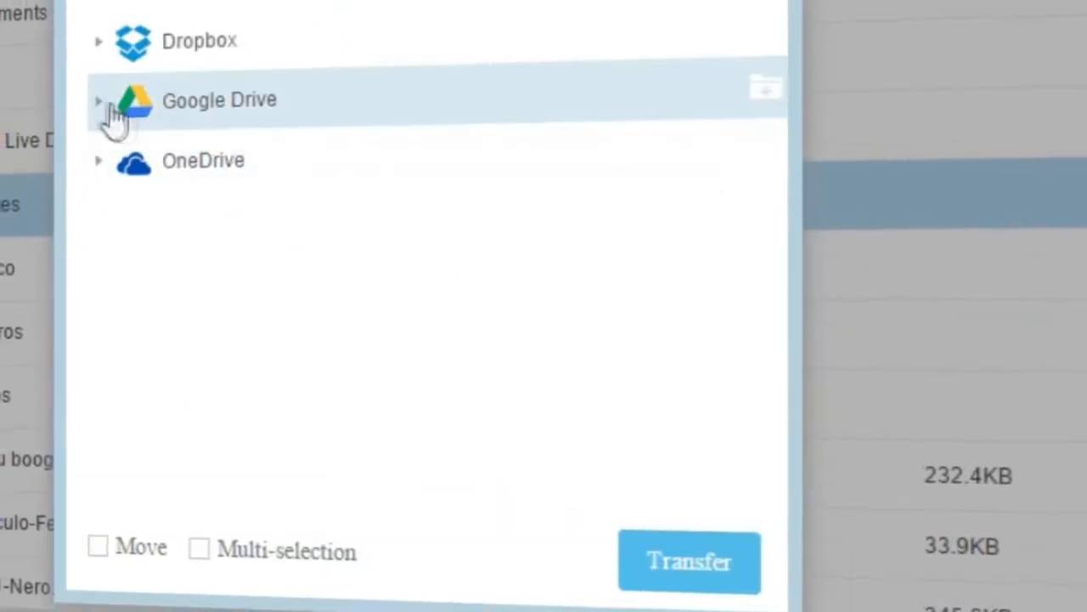
click(99, 100)
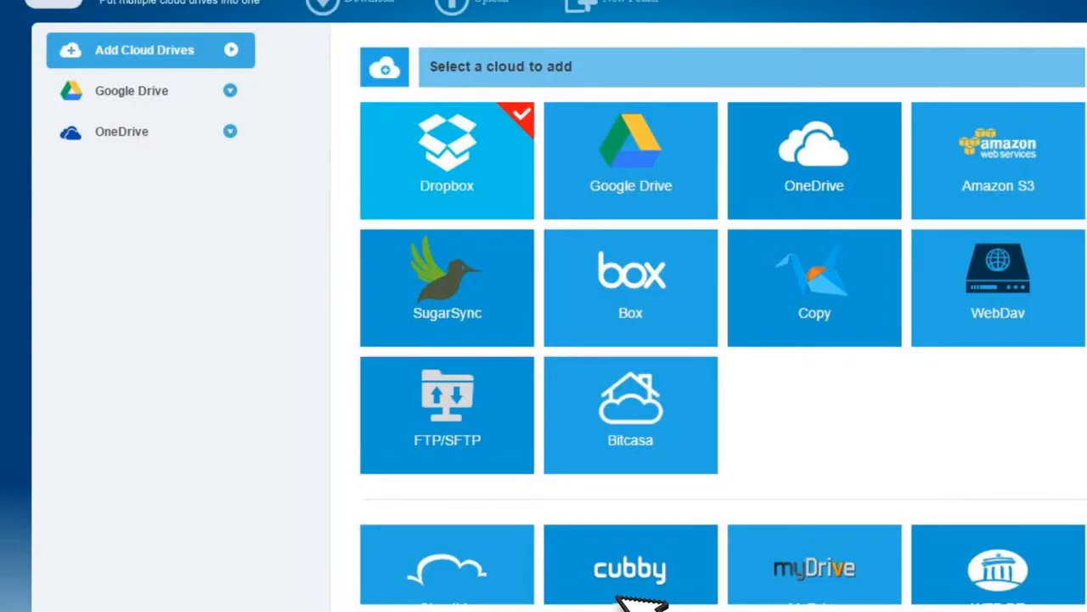
mouse_move(242, 68)
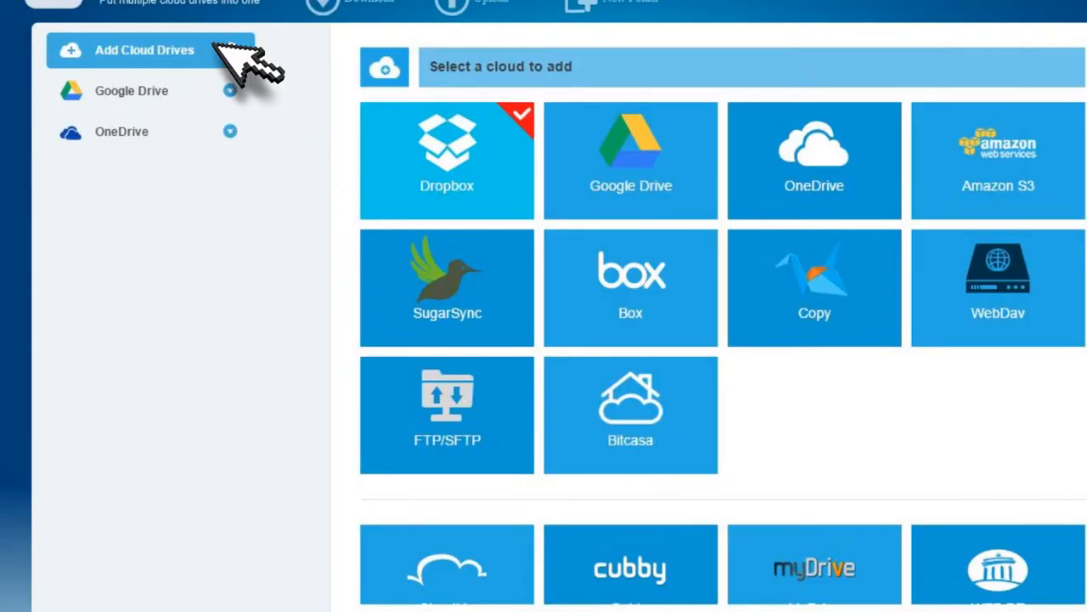
mouse_move(620, 390)
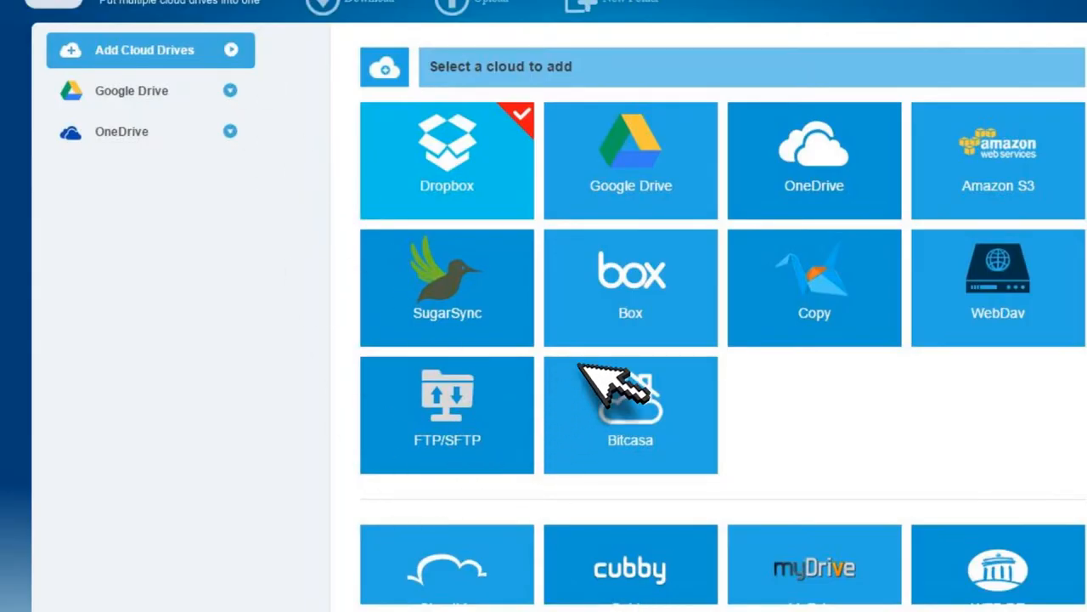
mouse_move(1054, 150)
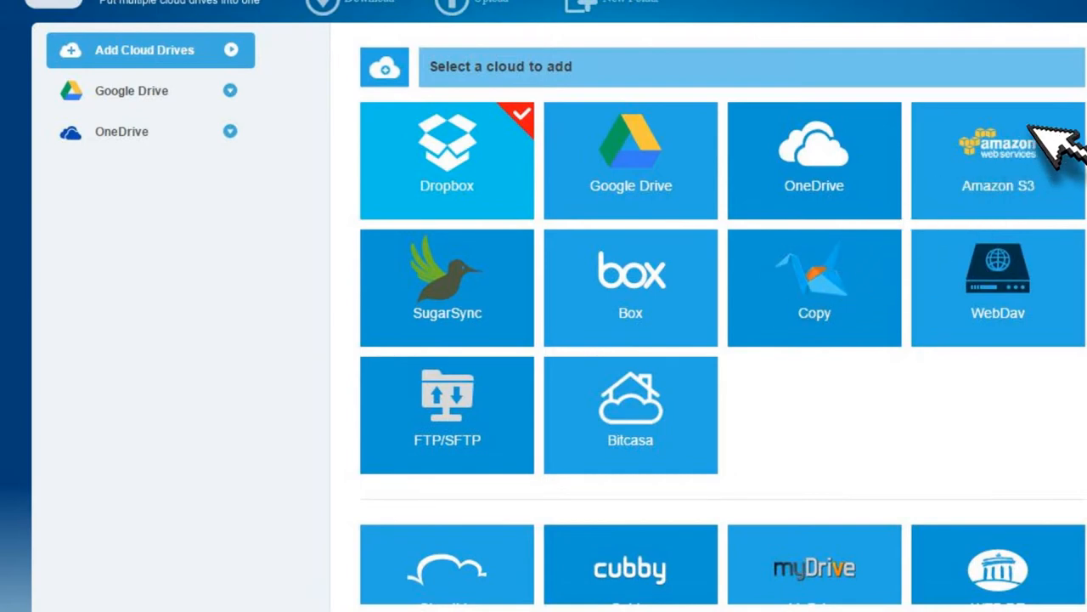
Step: Pick Dropbox with display name 'Dropbox' and start authorizing the account
click(447, 160)
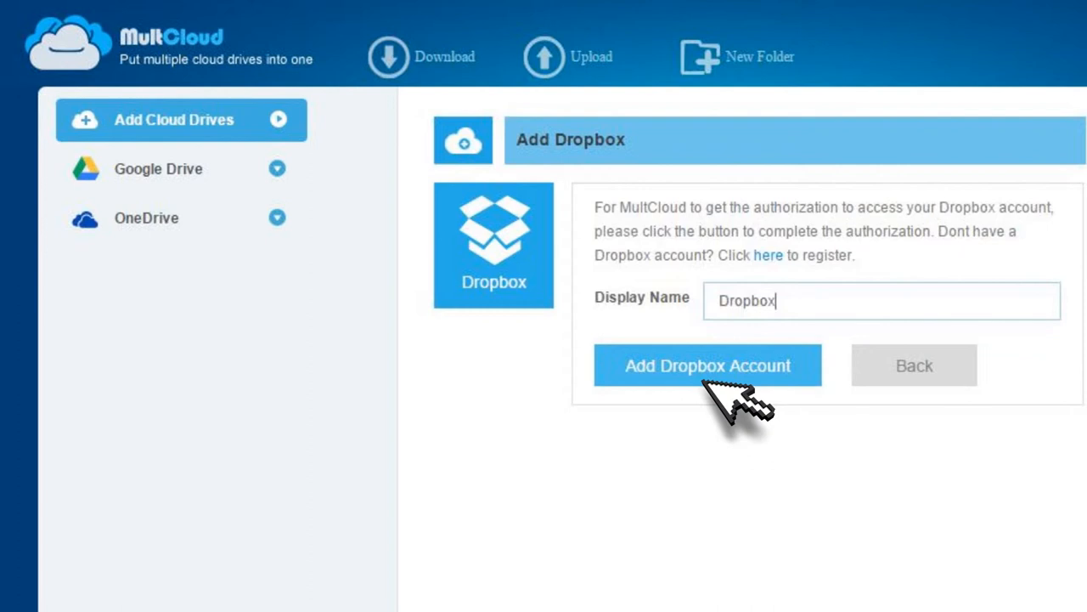
click(707, 364)
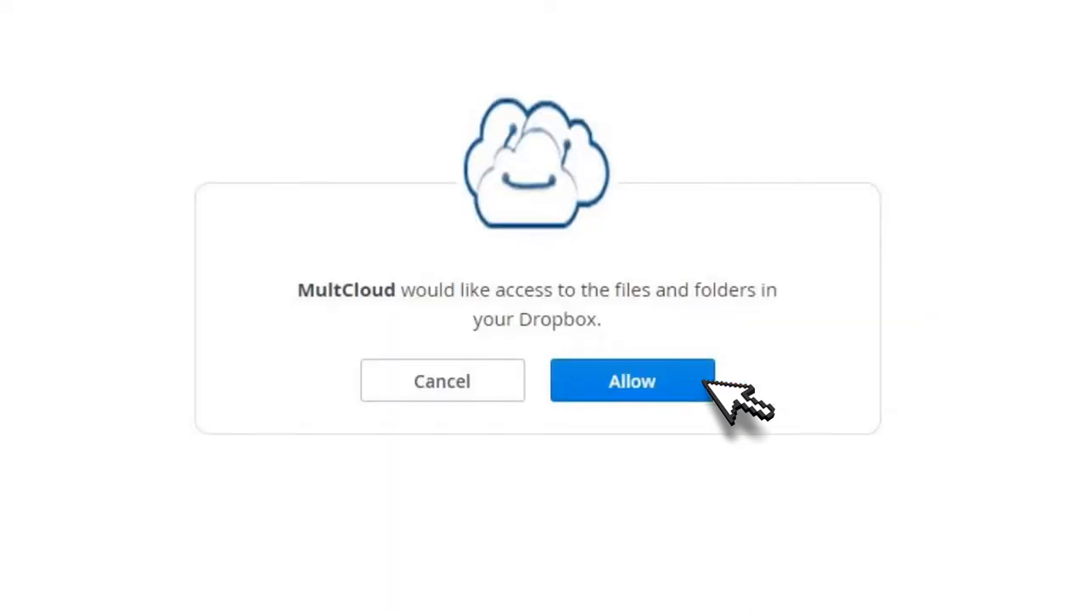